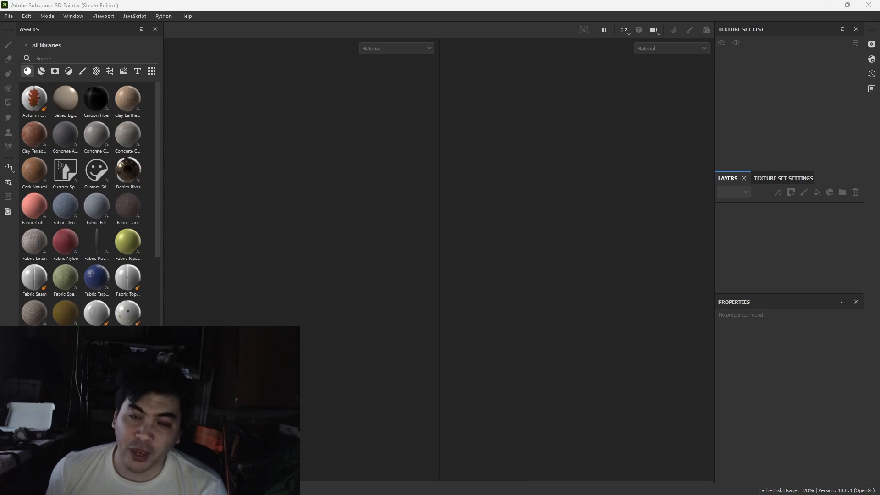
Step: Start a new project from File > New, keeping the selected San-Yo.fbx model
scroll("down", 3)
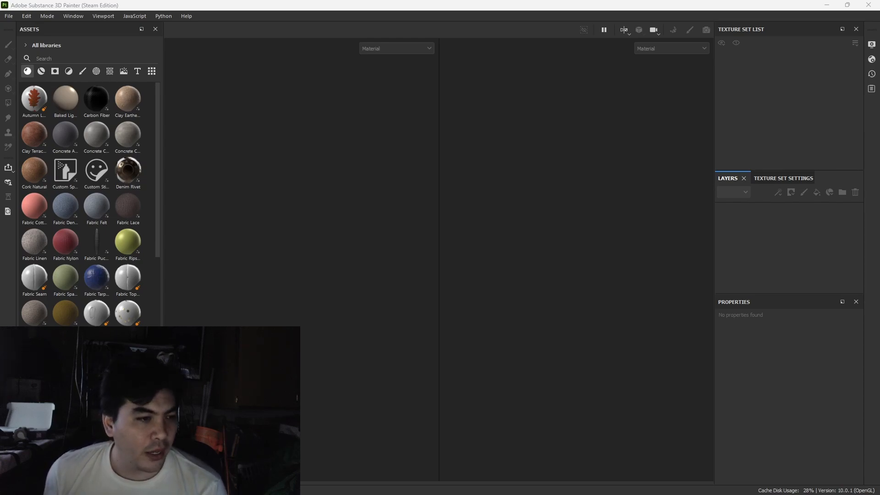
left_click(9, 16)
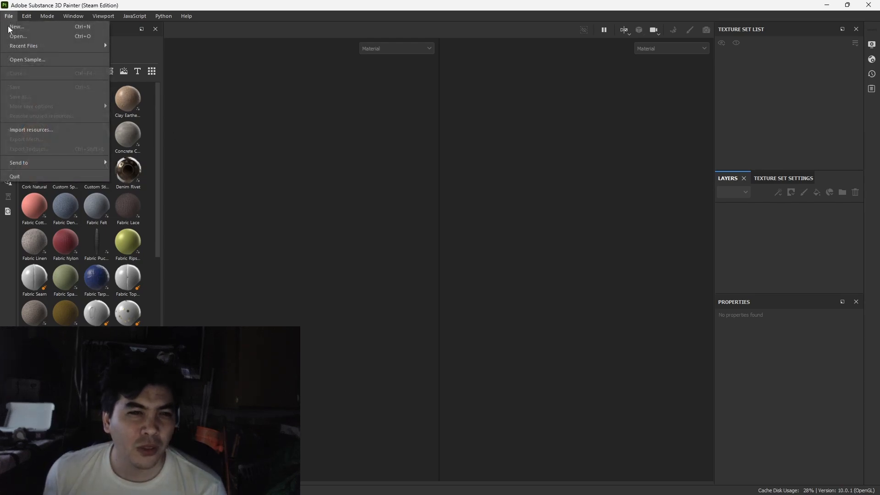
left_click(255, 129)
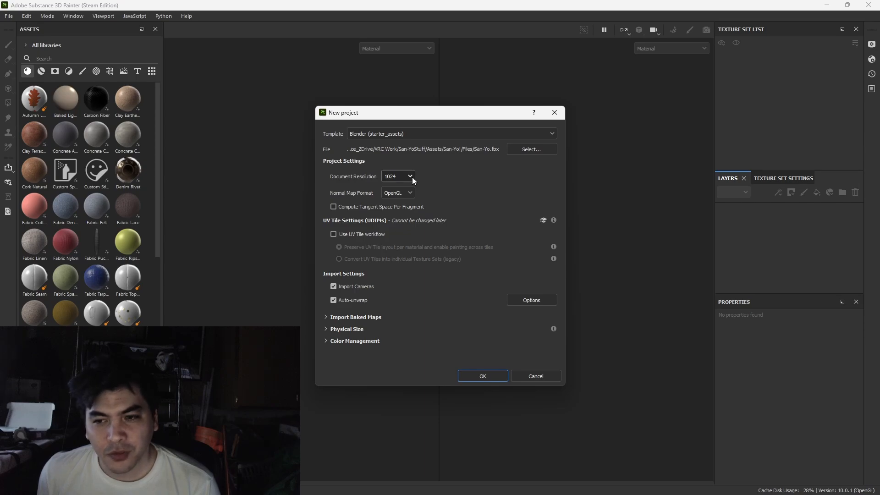
Step: Set the document resolution to 4096 and create the project
left_click(397, 176)
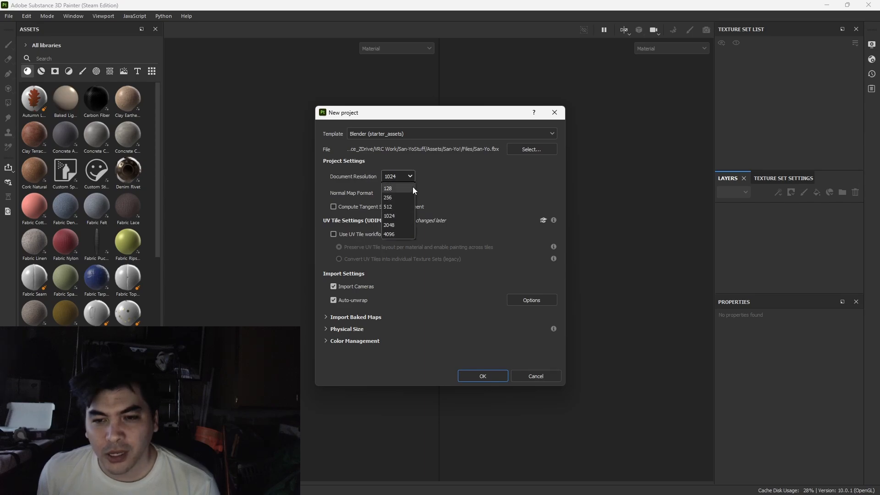
mouse_move(406, 234)
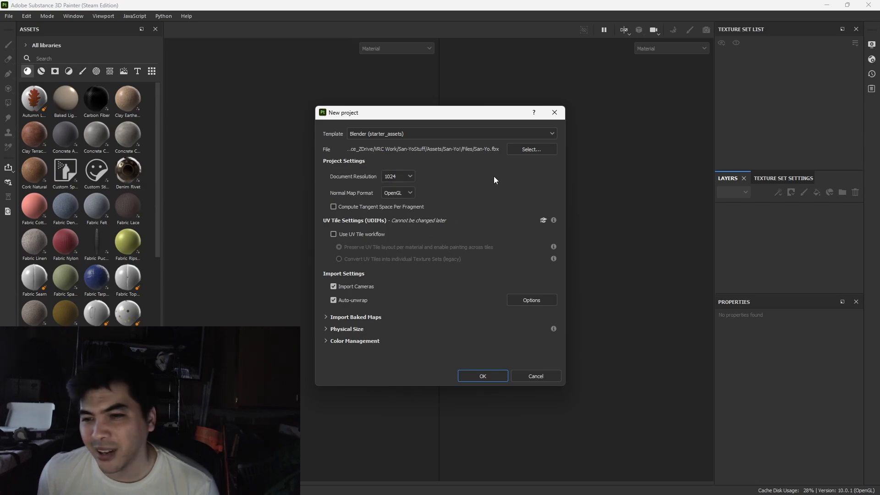
mouse_move(511, 178)
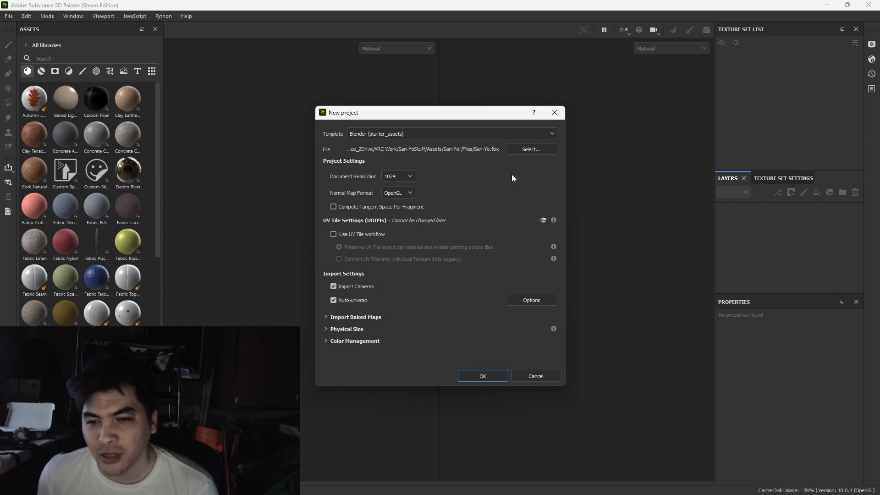
left_click(397, 176)
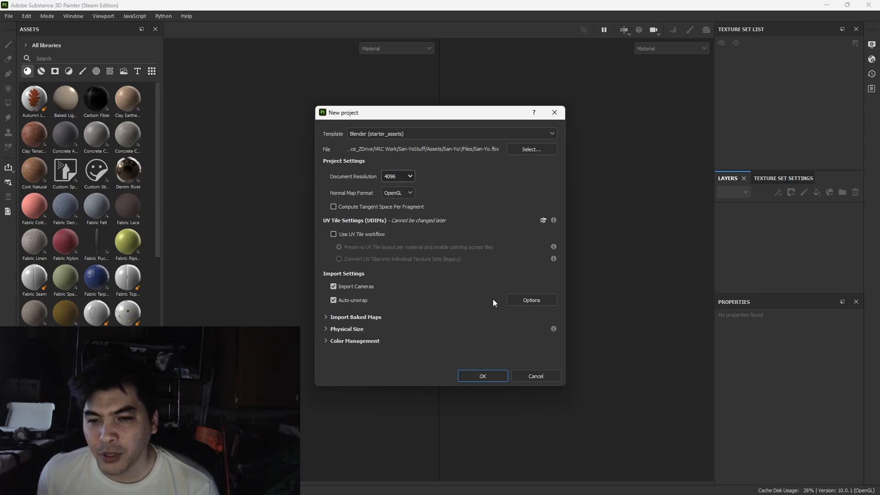
mouse_move(444, 179)
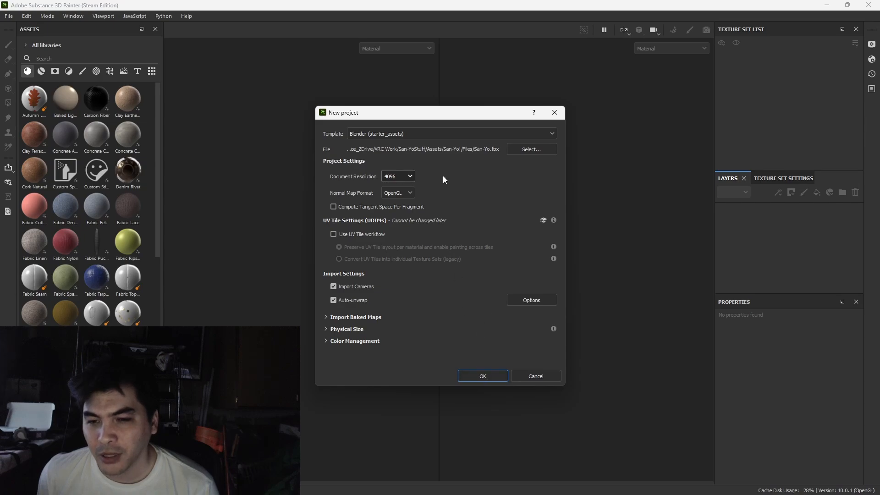
left_click(396, 175)
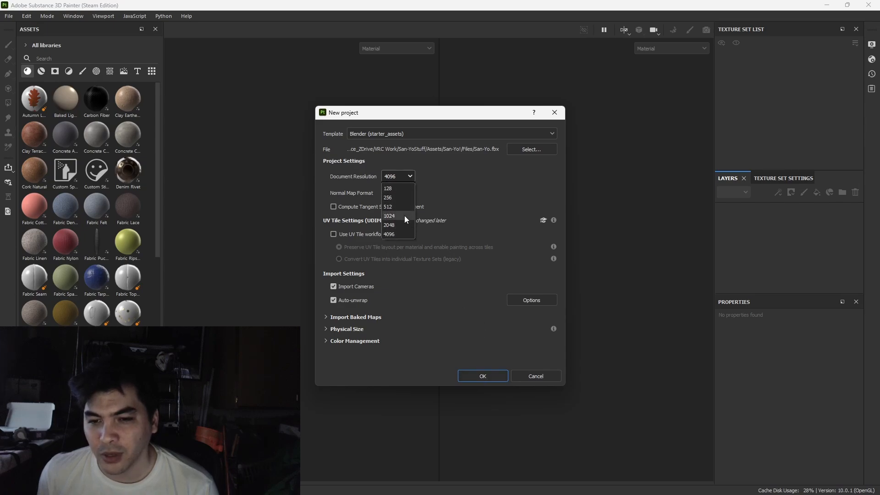
left_click(397, 233)
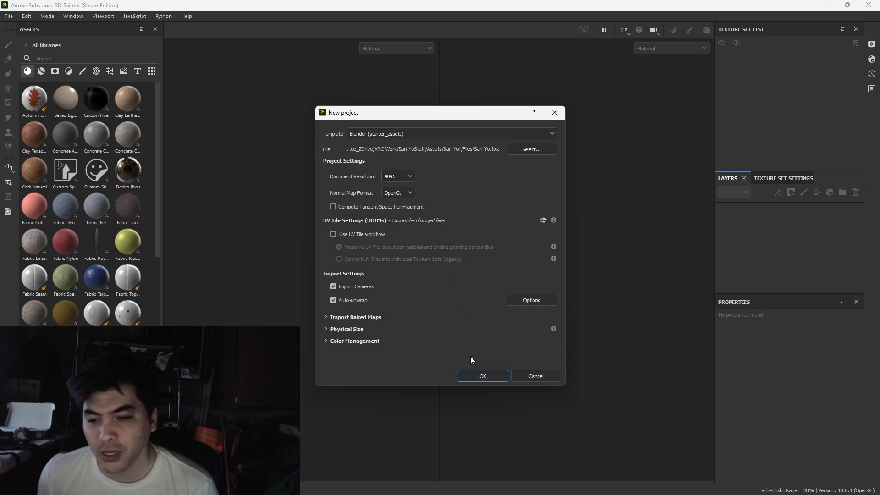
left_click(481, 376)
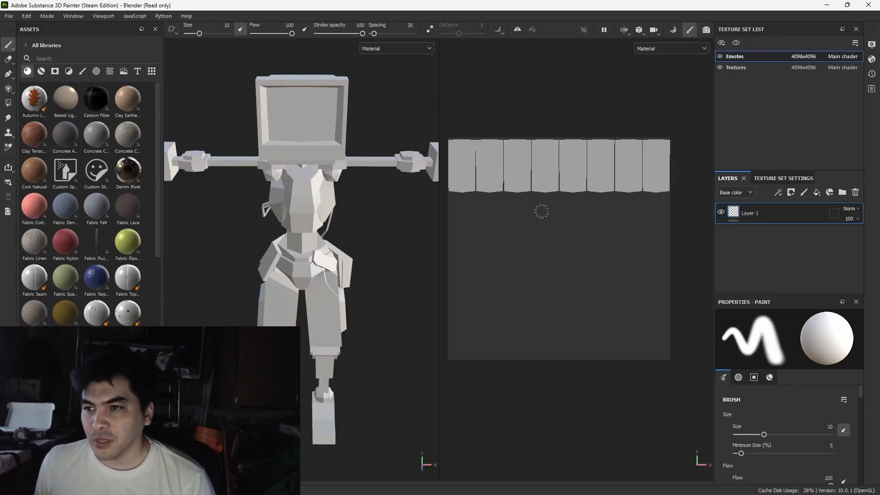
mouse_move(568, 223)
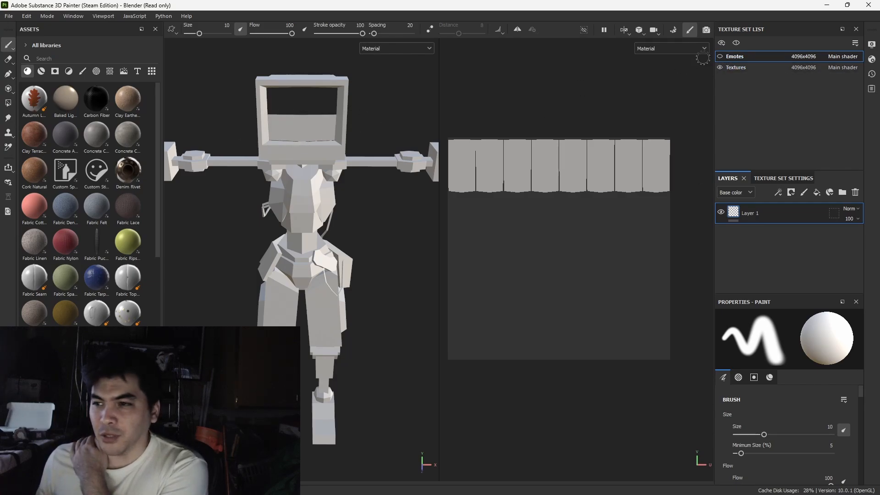
Step: Make the Textures texture set active in the Texture Set List
left_click(736, 67)
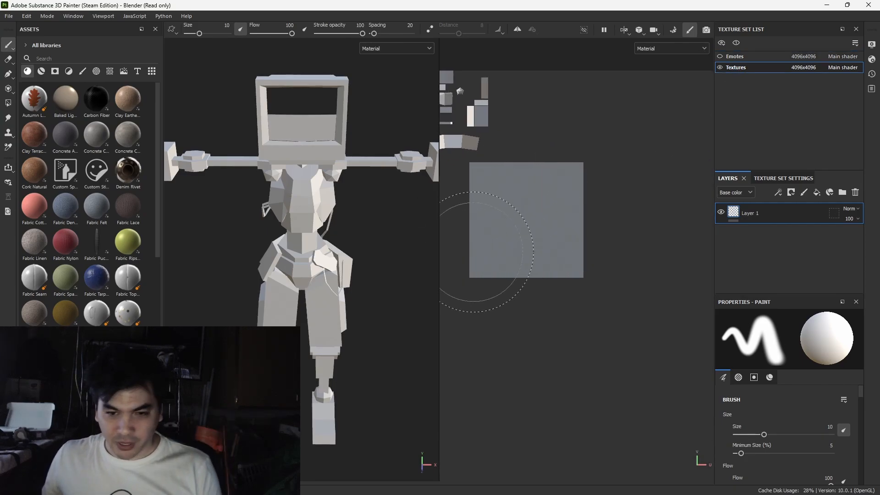
mouse_move(533, 202)
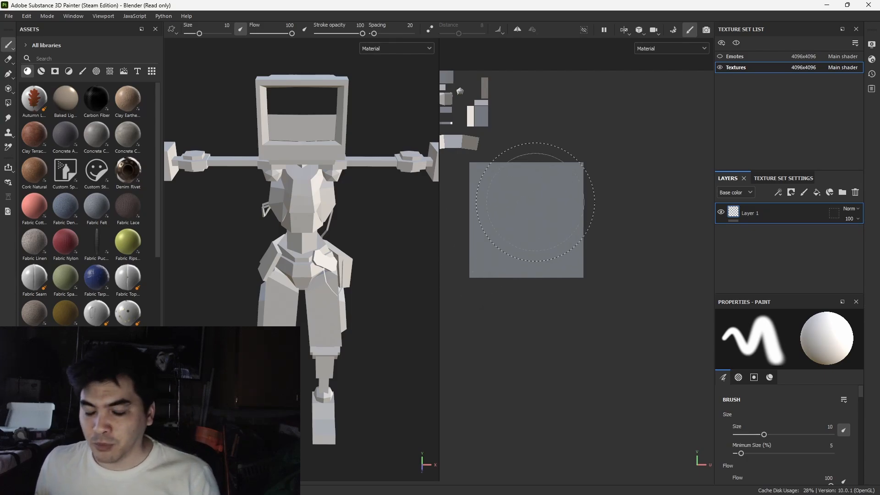
mouse_move(781, 251)
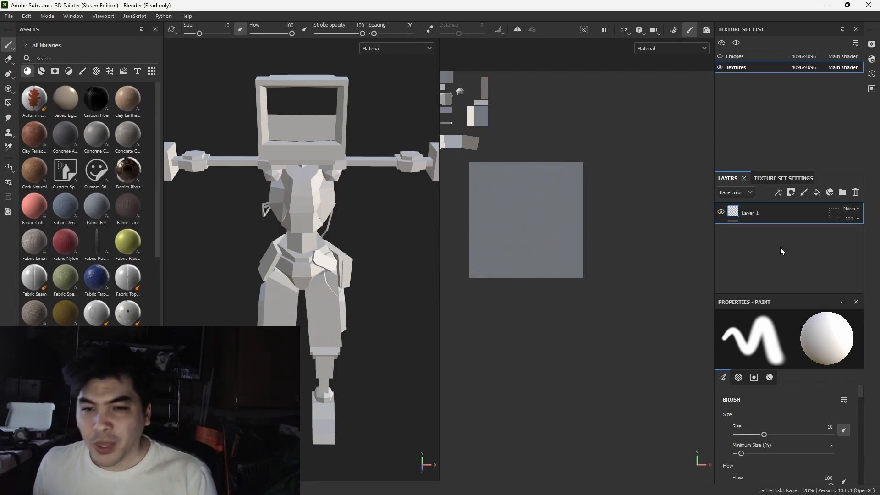
mouse_move(761, 274)
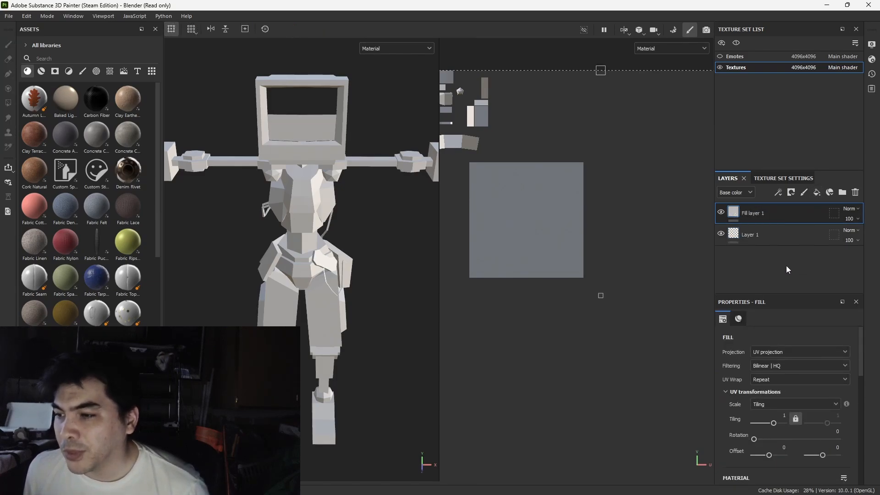
Step: Set the fill layer's base colour to blue in its Material settings
double_click(751, 212)
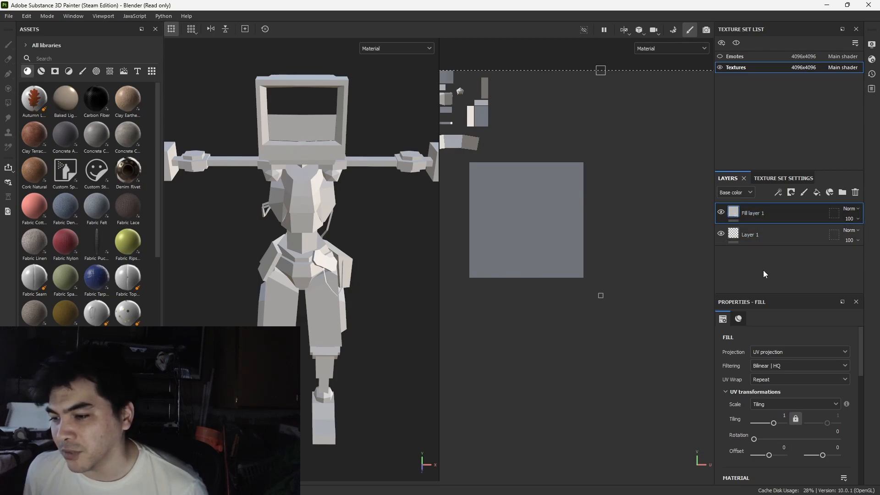
mouse_move(761, 323)
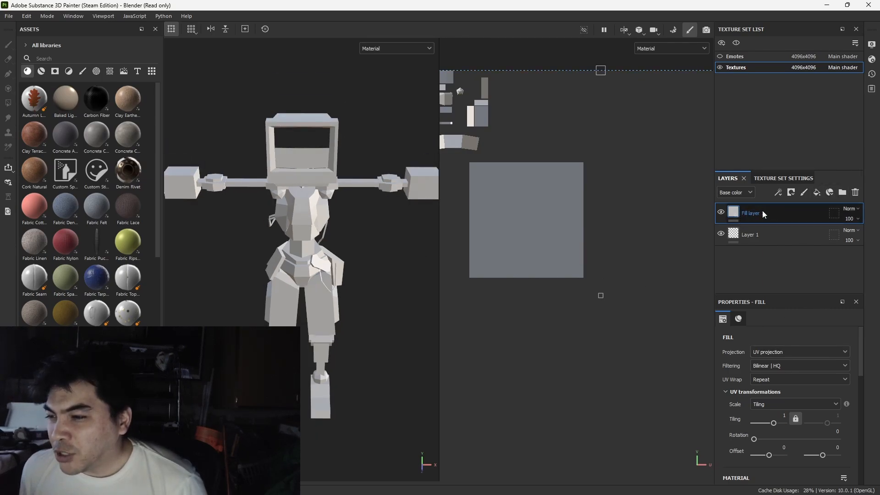
left_click(738, 318)
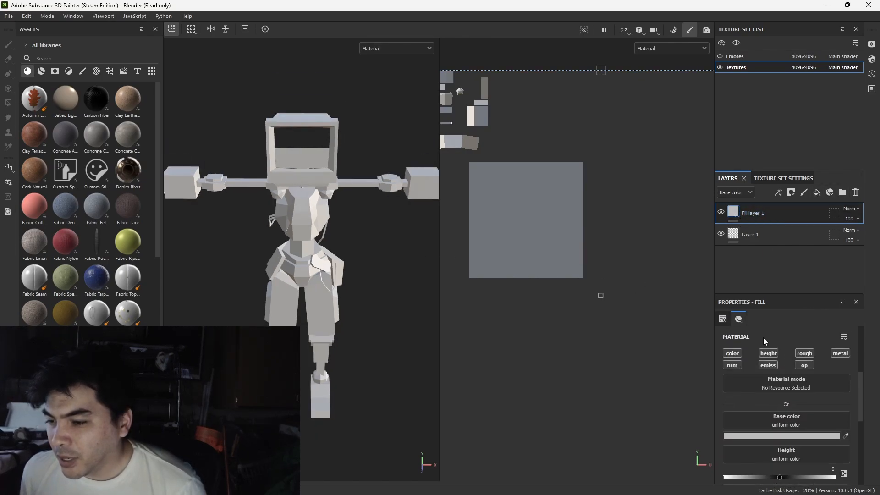
scroll("down", 3)
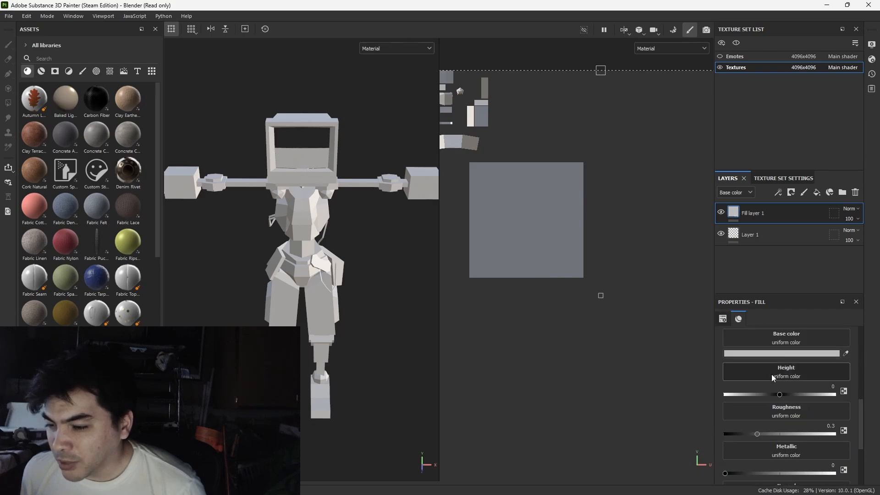
left_click(781, 353)
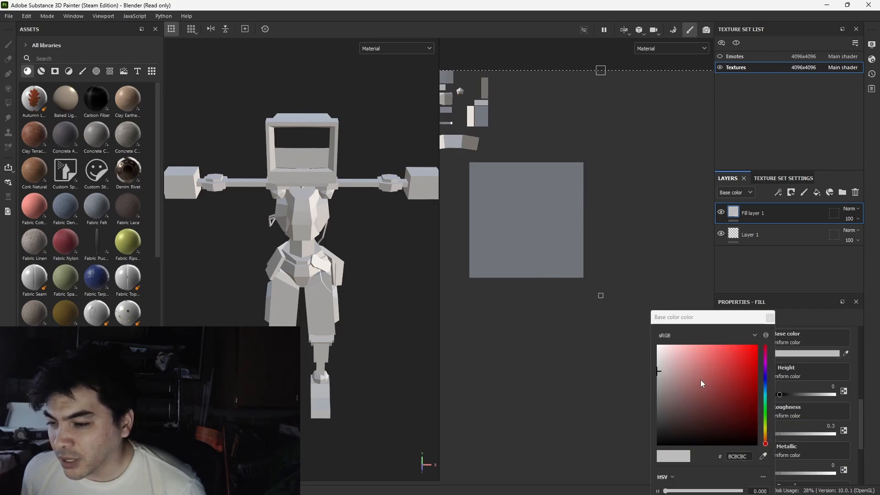
left_click(753, 357)
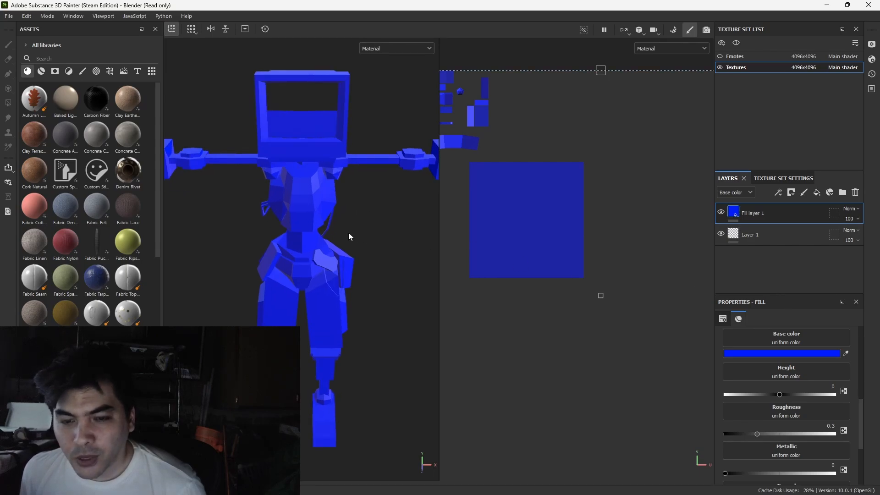
mouse_move(319, 220)
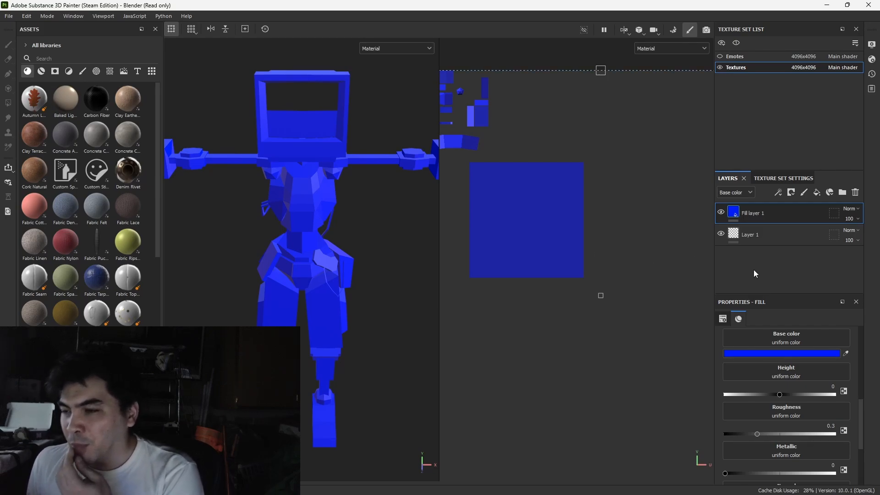
mouse_move(775, 274)
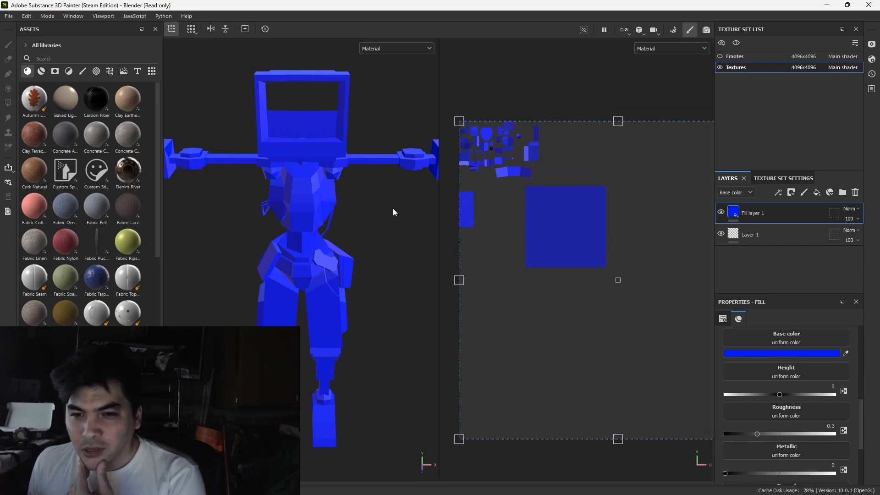
mouse_move(290, 283)
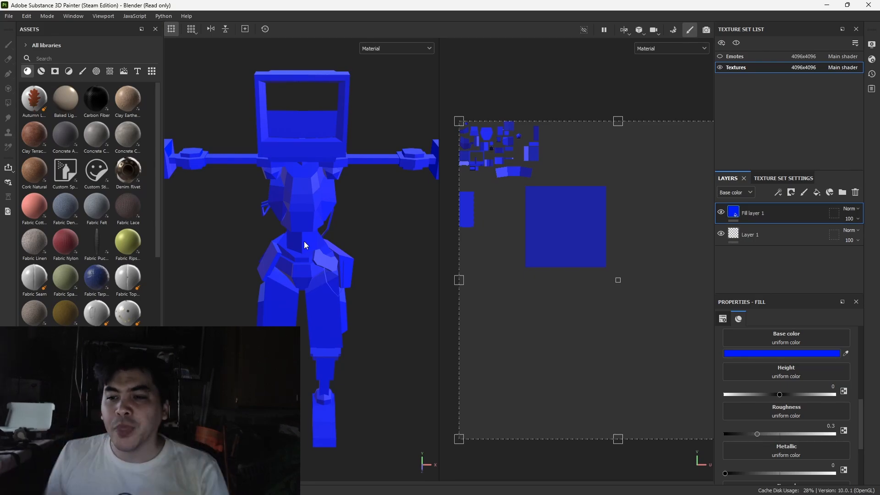
mouse_move(302, 169)
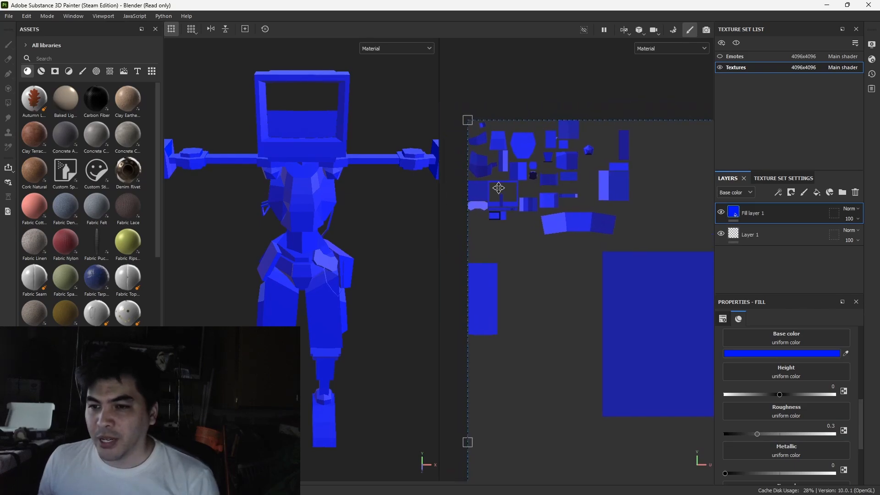
mouse_move(606, 187)
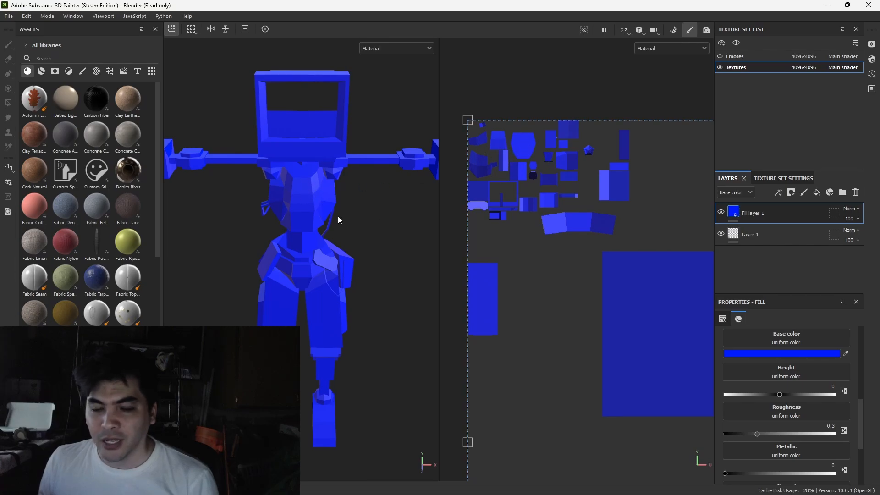
mouse_move(589, 202)
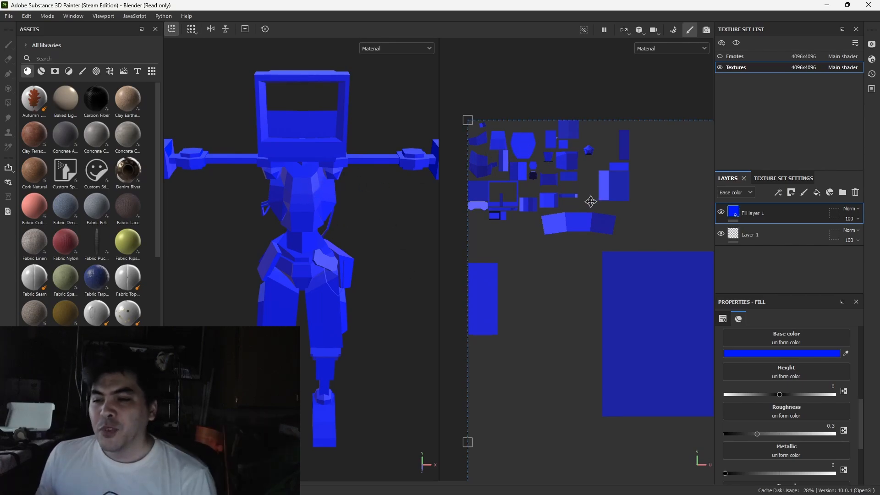
mouse_move(578, 208)
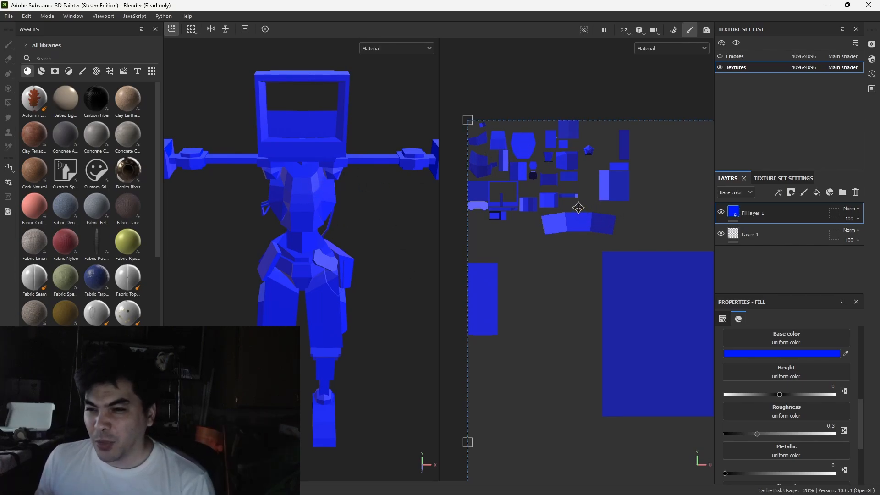
mouse_move(564, 196)
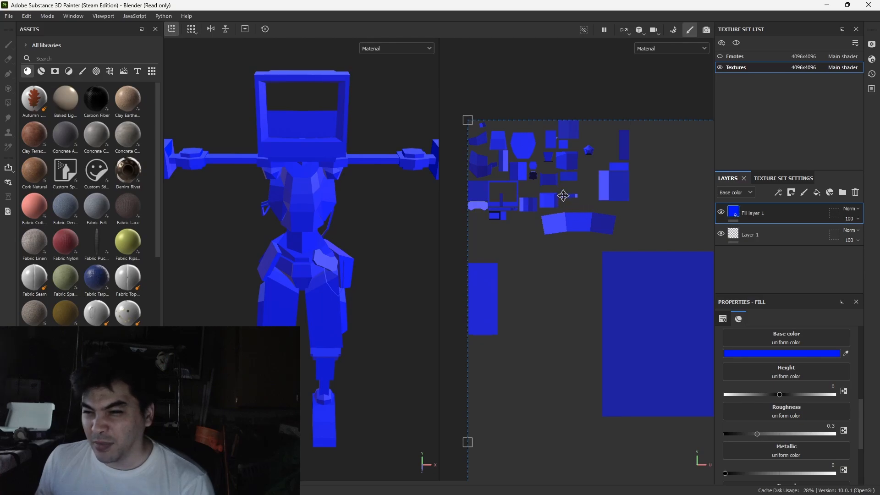
mouse_move(574, 196)
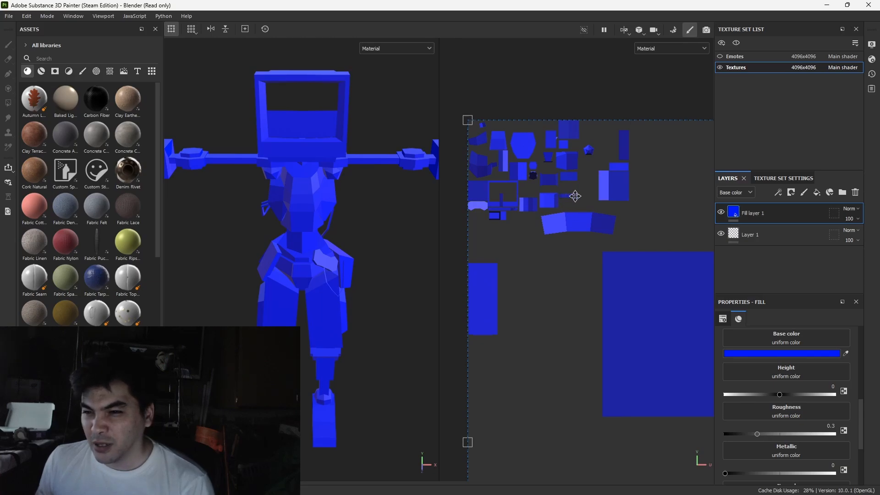
mouse_move(558, 195)
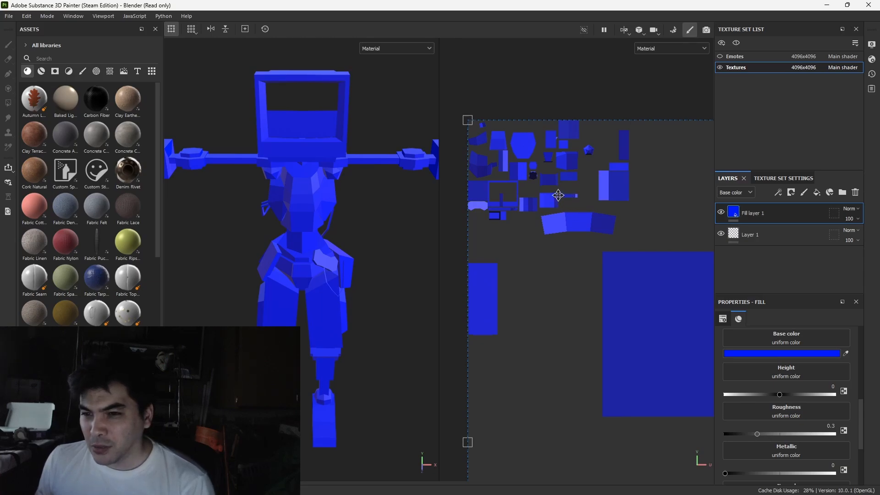
mouse_move(568, 202)
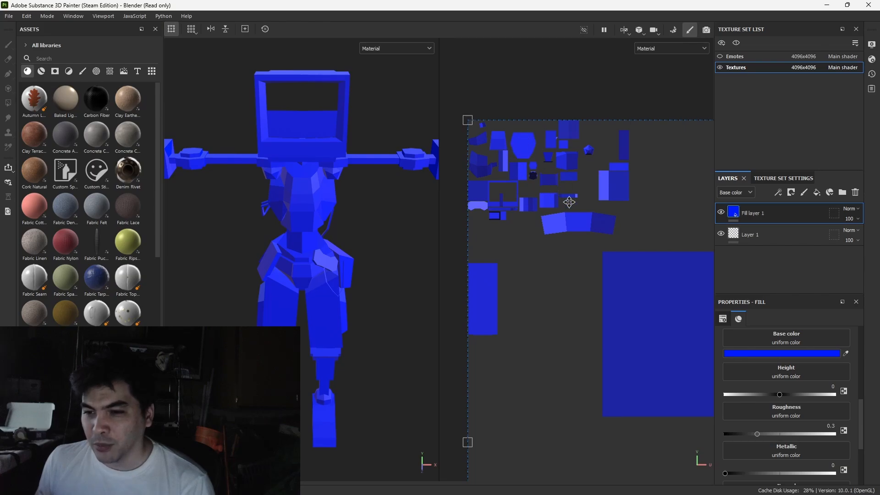
mouse_move(565, 196)
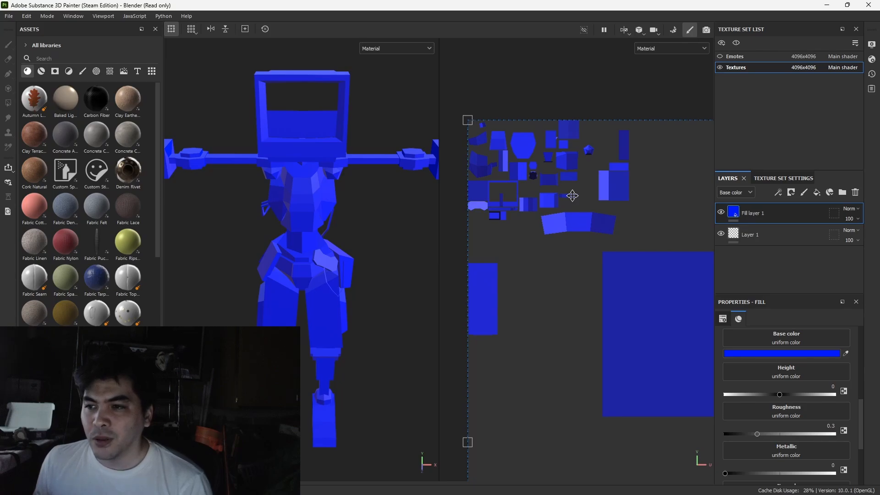
mouse_move(531, 141)
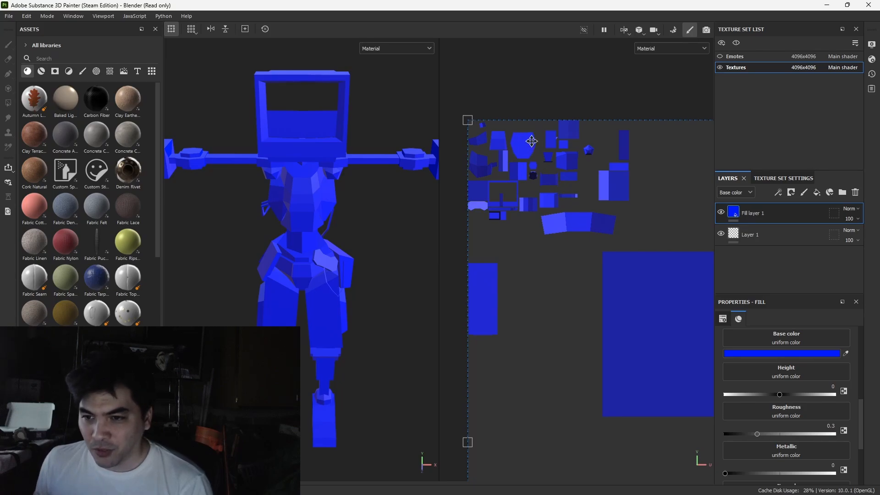
mouse_move(573, 197)
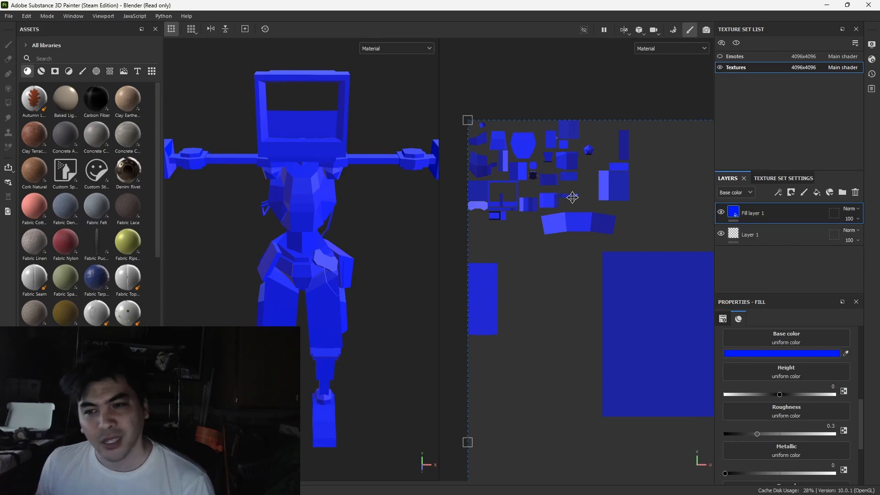
mouse_move(533, 197)
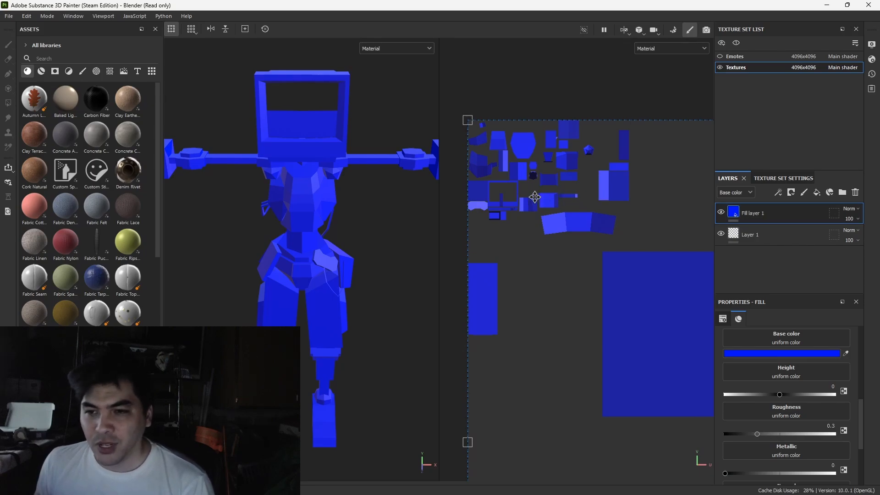
mouse_move(514, 138)
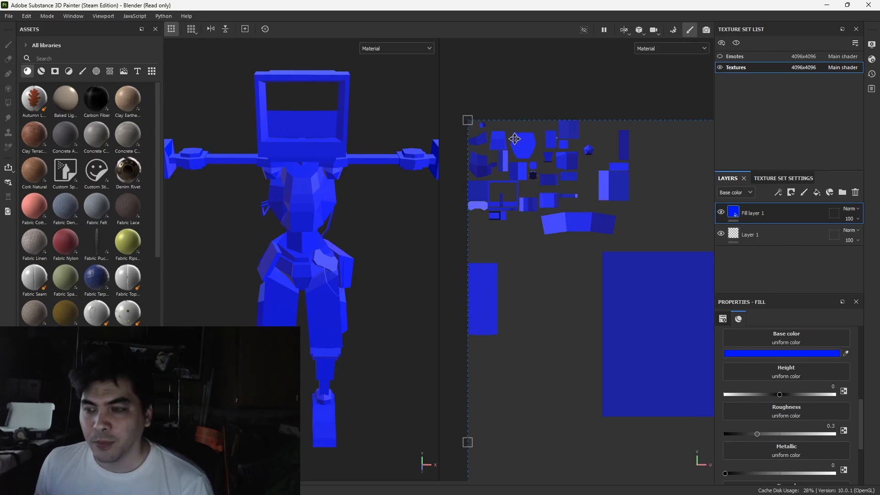
mouse_move(511, 157)
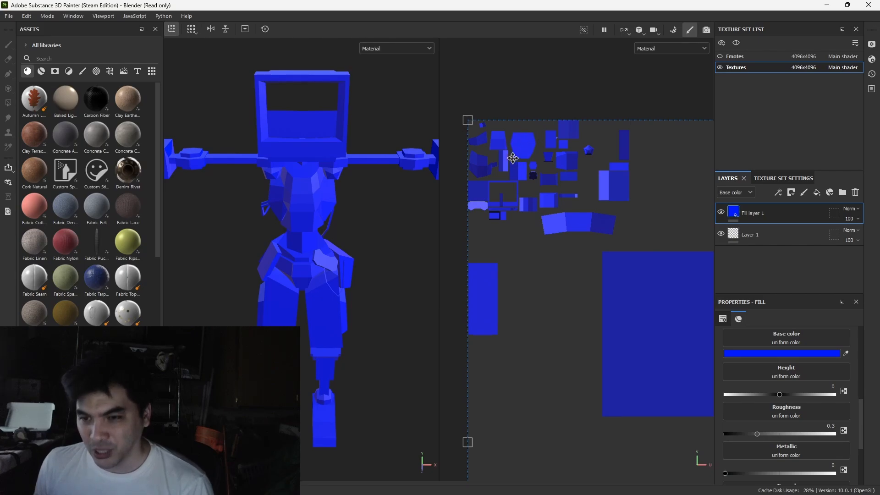
mouse_move(583, 209)
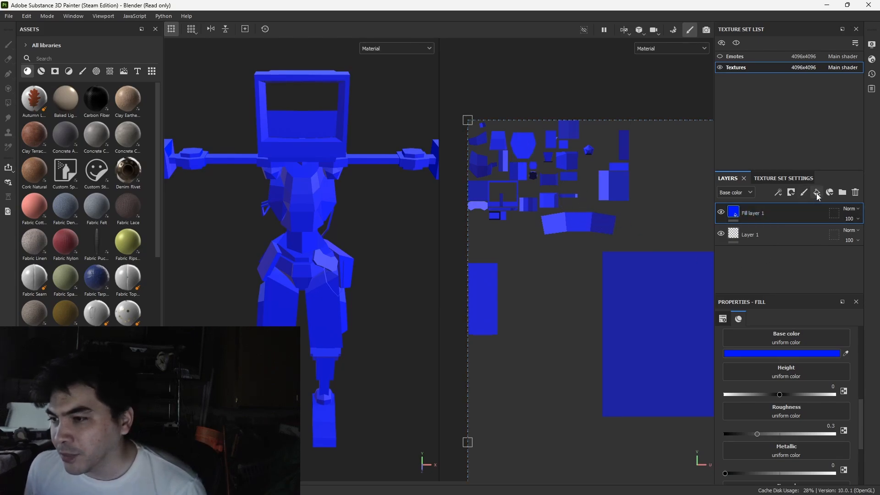
mouse_move(817, 191)
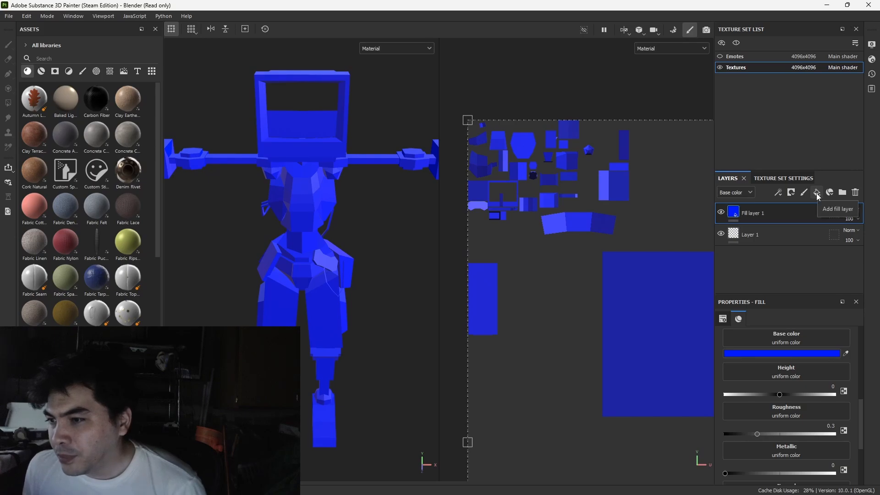
Step: Add a grey Fill layer 2 above the blue fill and bring up its context menu
left_click(817, 191)
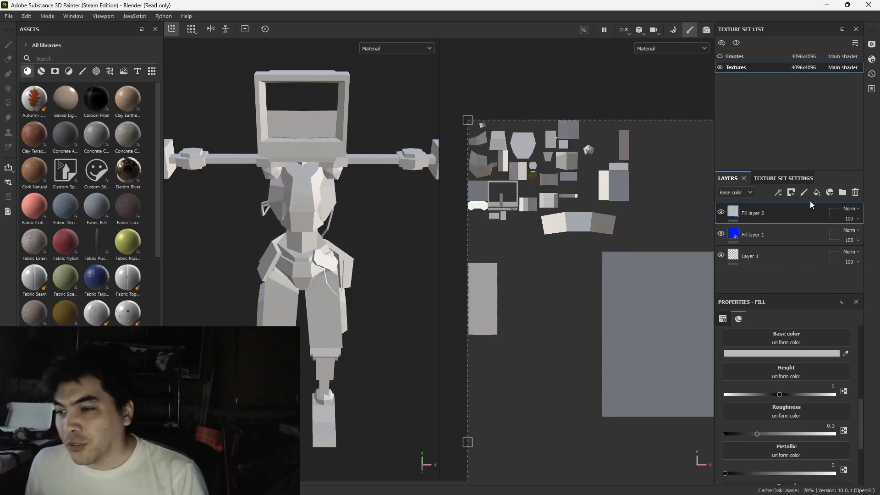
mouse_move(563, 196)
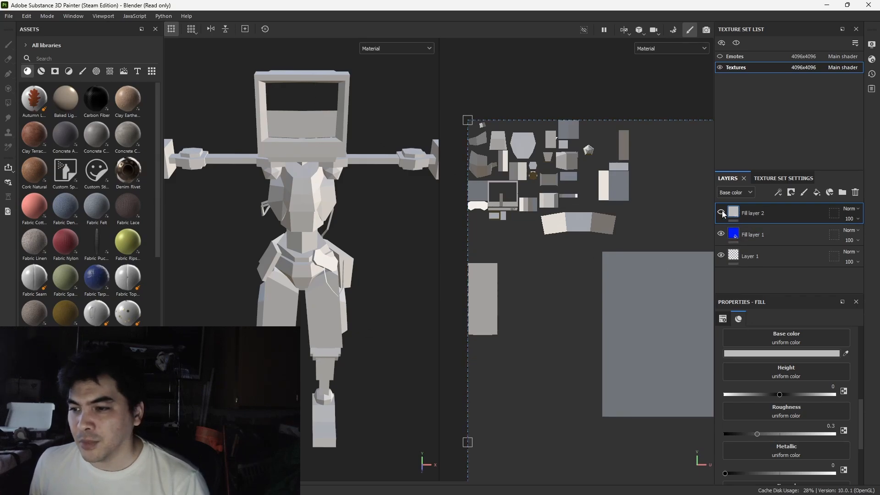
left_click(721, 212)
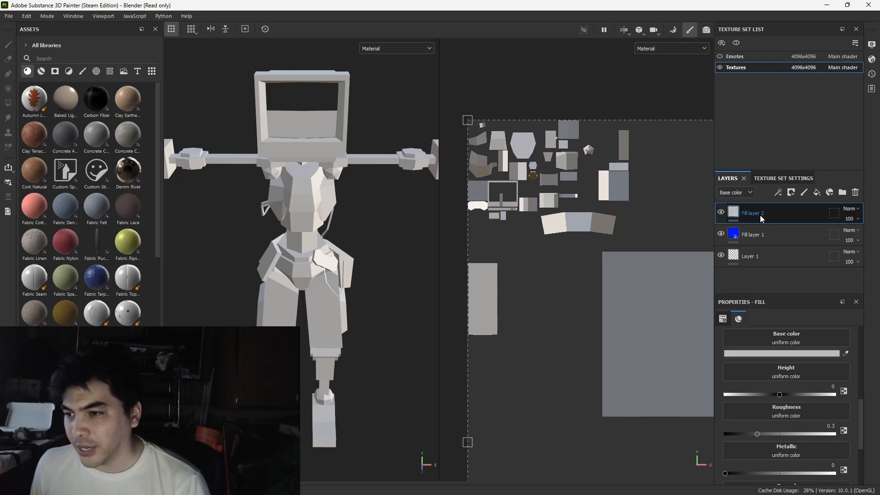
right_click(760, 213)
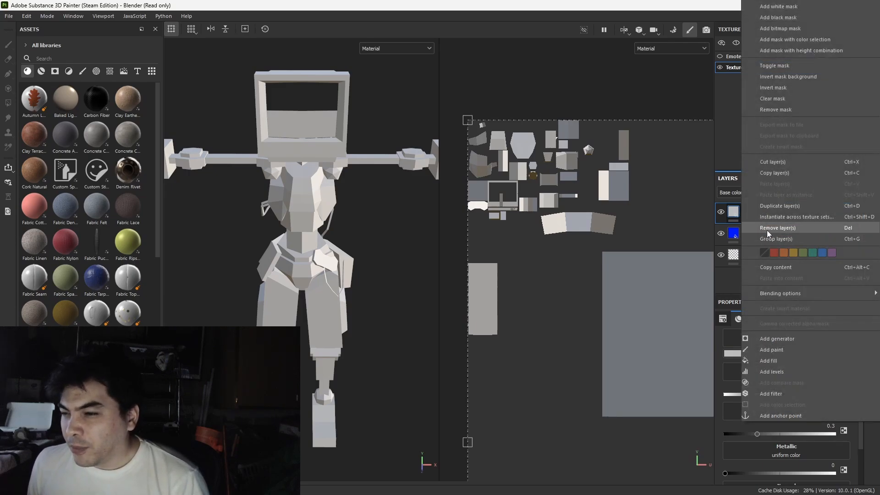
Step: Remove the grey fill layer and add an empty paint layer, Layer 2, on top
left_click(771, 360)
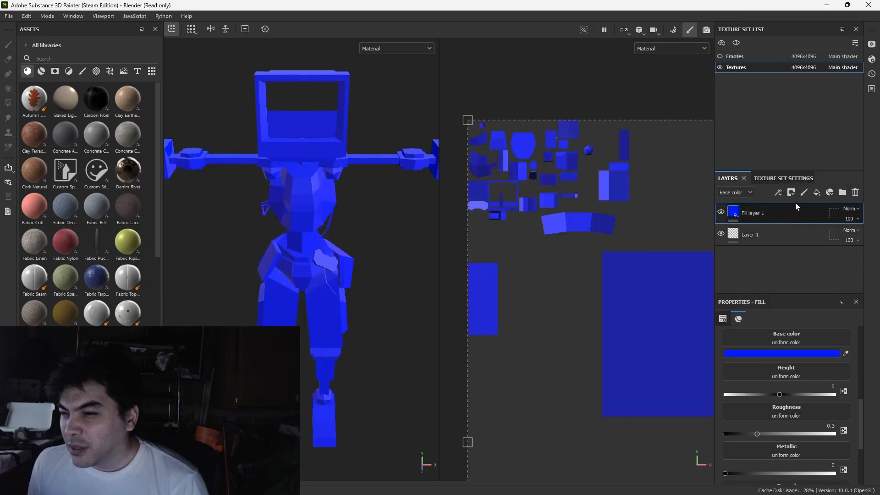
left_click(791, 191)
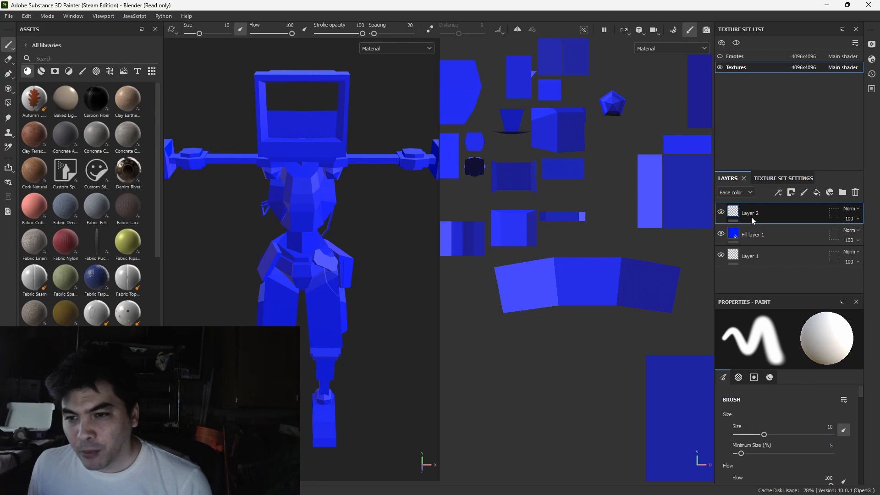
right_click(750, 212)
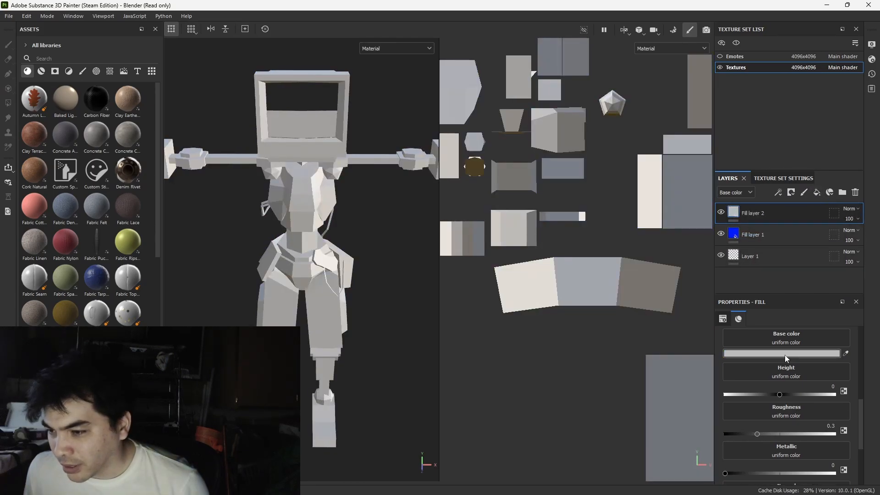
Step: Give the red Fill layer 2 a black mask so the robot shows blue again
left_click(783, 353)
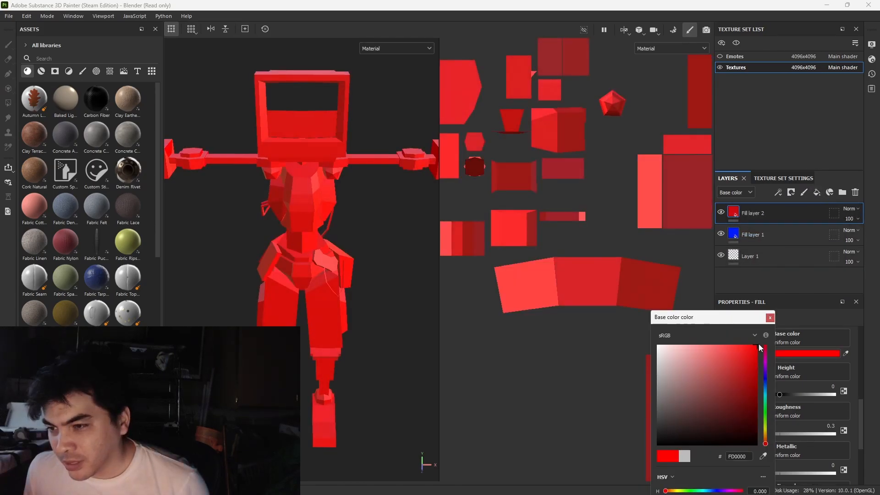
right_click(751, 213)
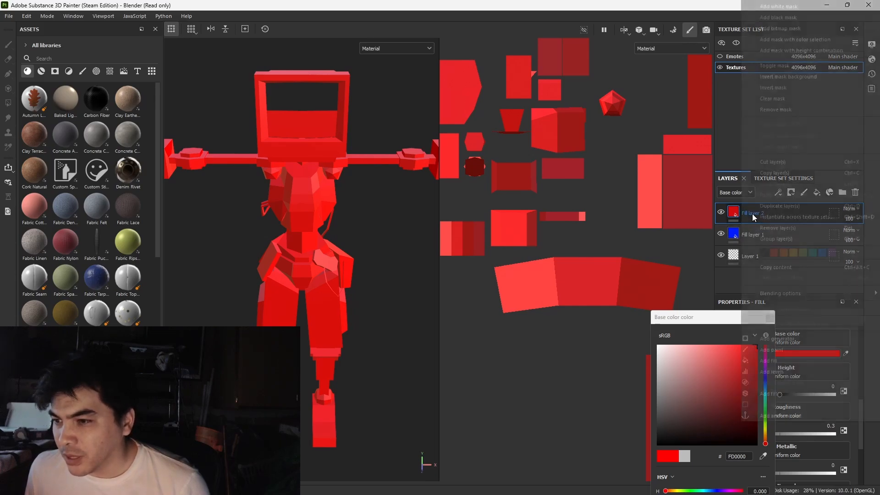
right_click(749, 213)
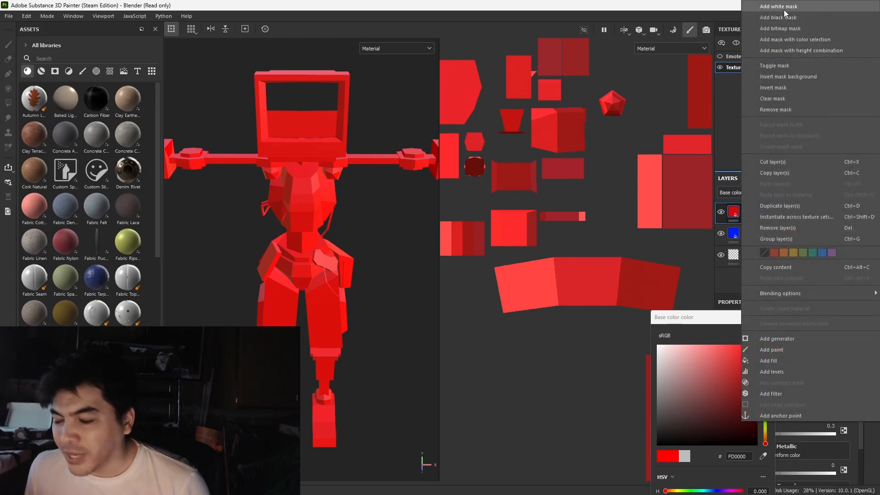
left_click(778, 6)
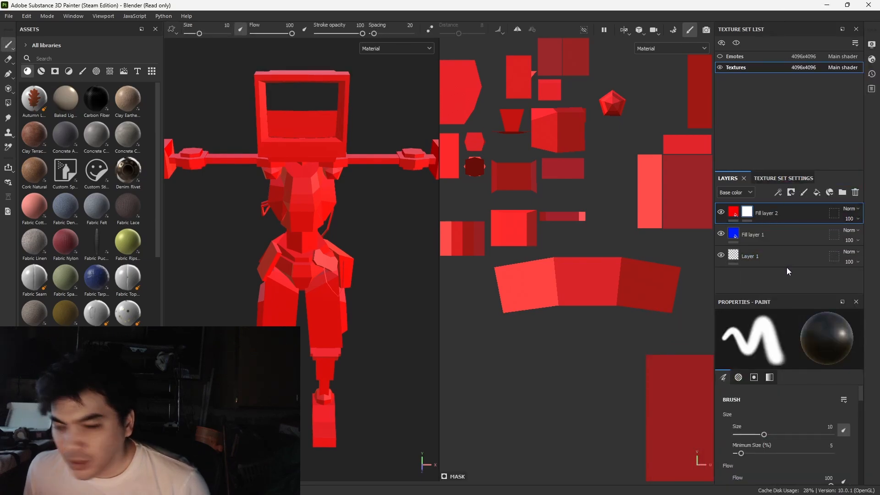
right_click(766, 211)
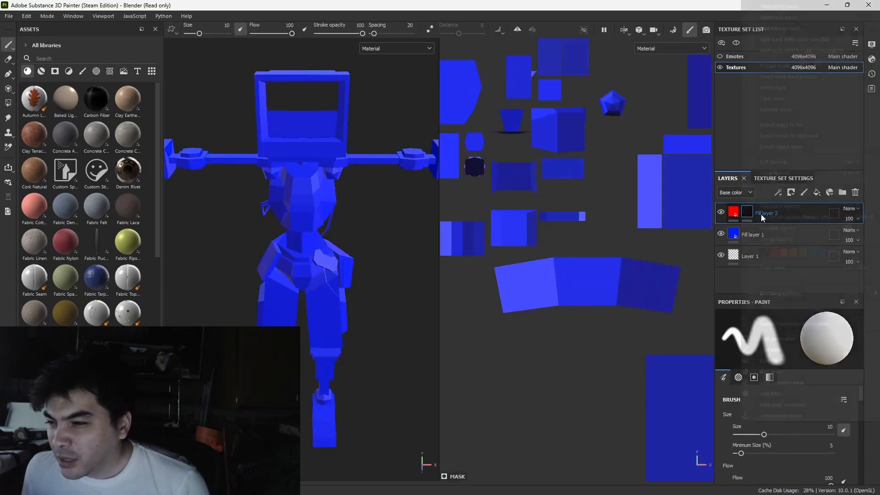
right_click(746, 212)
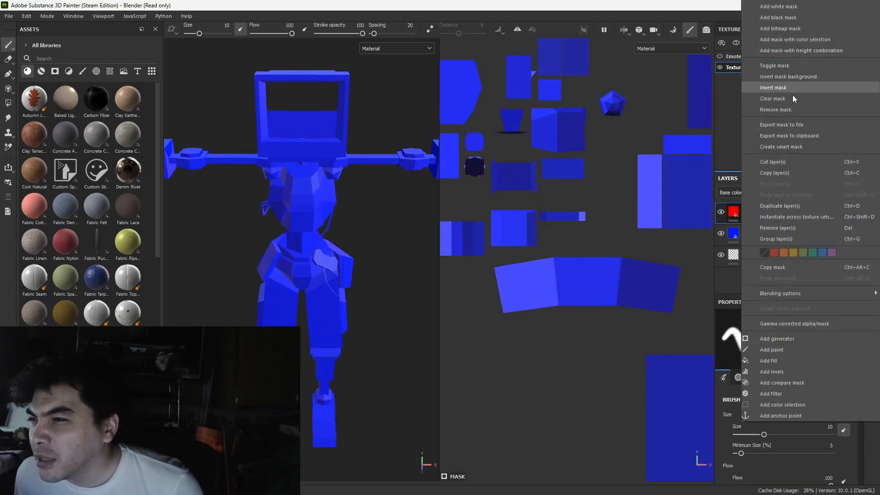
mouse_move(771, 349)
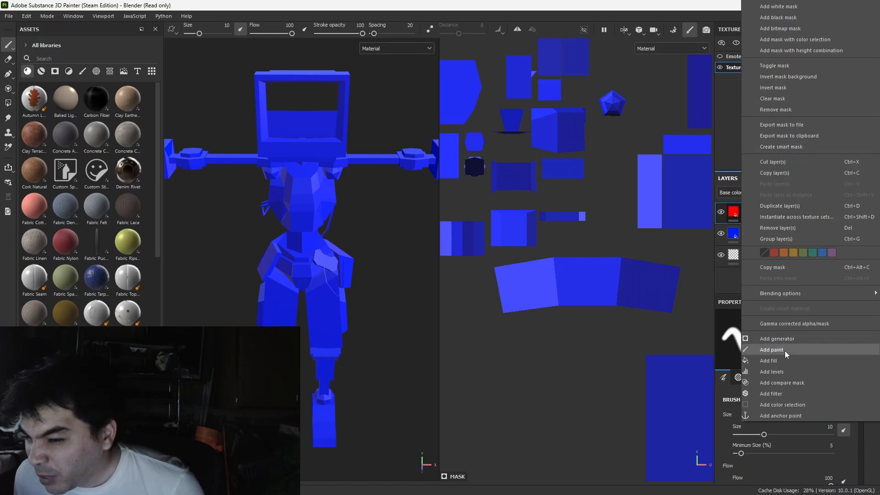
mouse_move(725, 294)
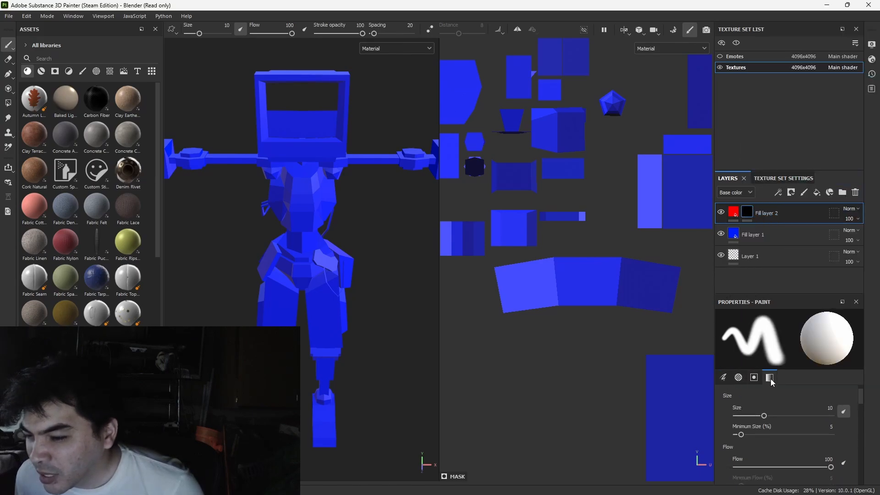
Step: Set the red fill layer's roughness to 0 and metallic to 1, then select its mask
left_click(753, 376)
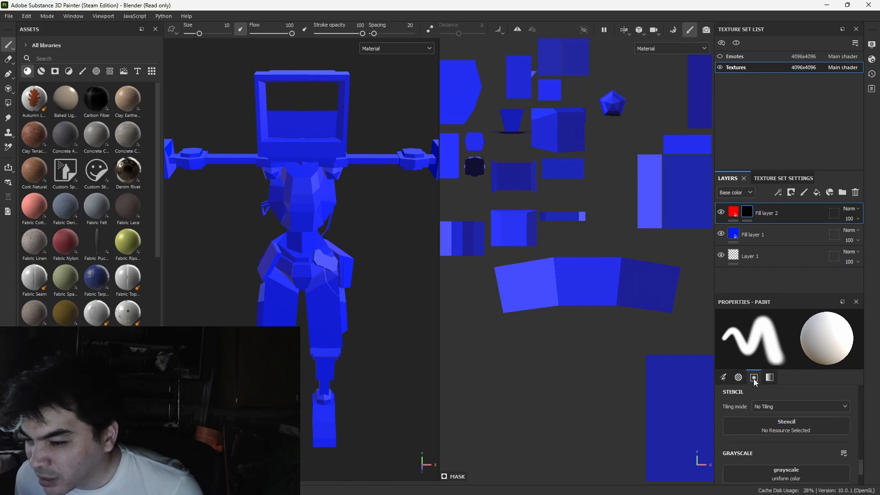
left_click(766, 212)
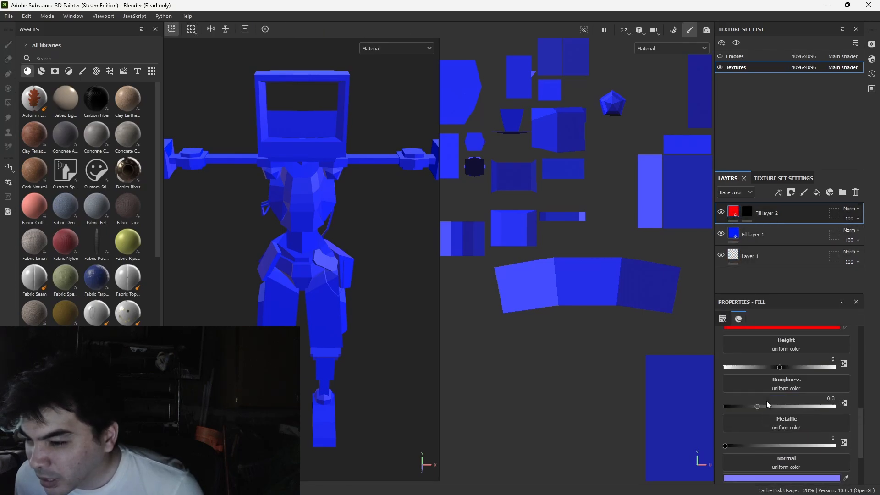
mouse_move(787, 377)
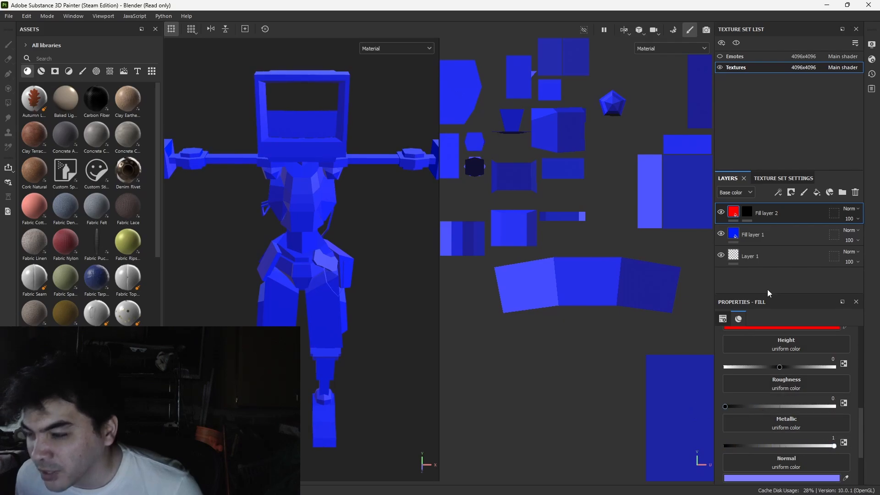
left_click(748, 212)
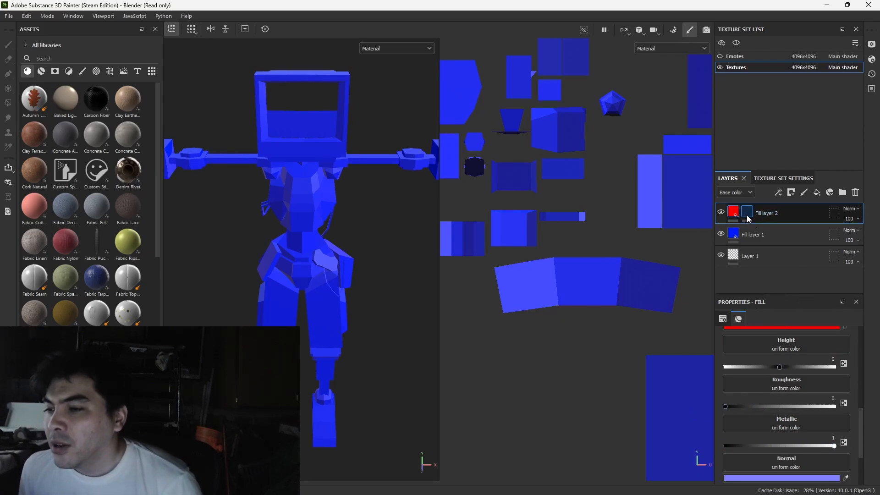
left_click(732, 233)
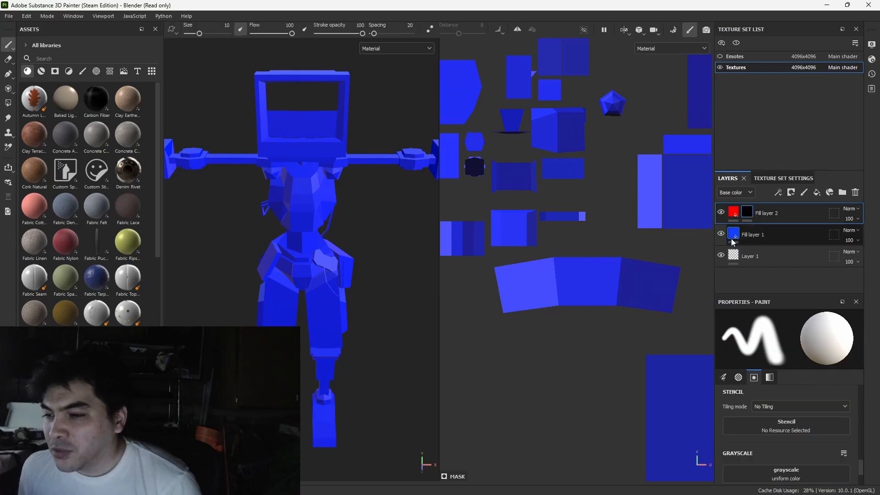
Step: Add a paint effect to the red layer's black mask with polygon fill mode active
left_click(764, 212)
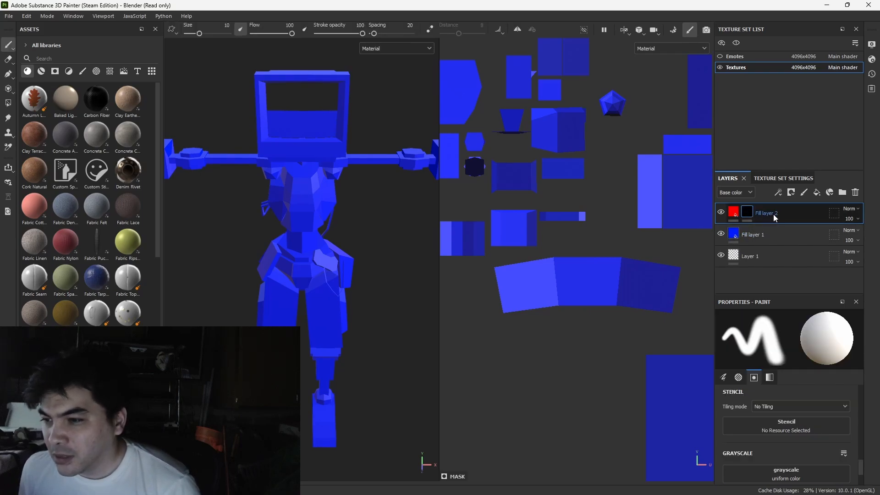
right_click(747, 212)
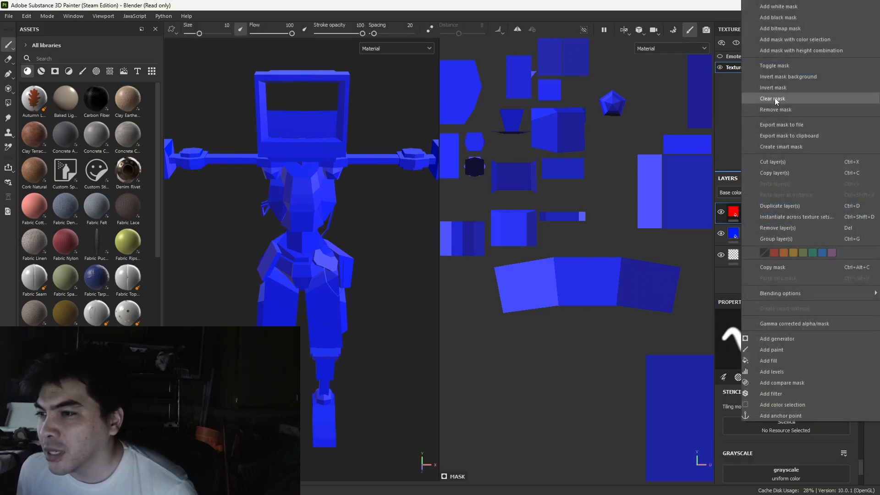
mouse_move(772, 349)
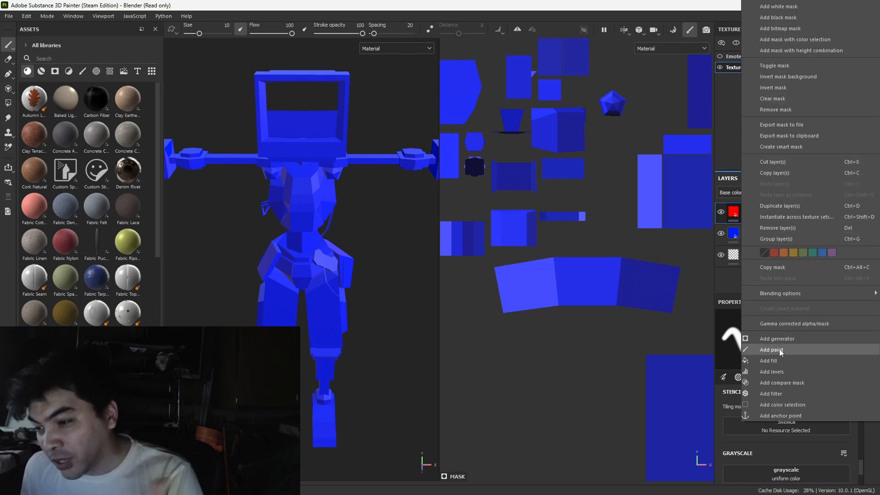
left_click(771, 349)
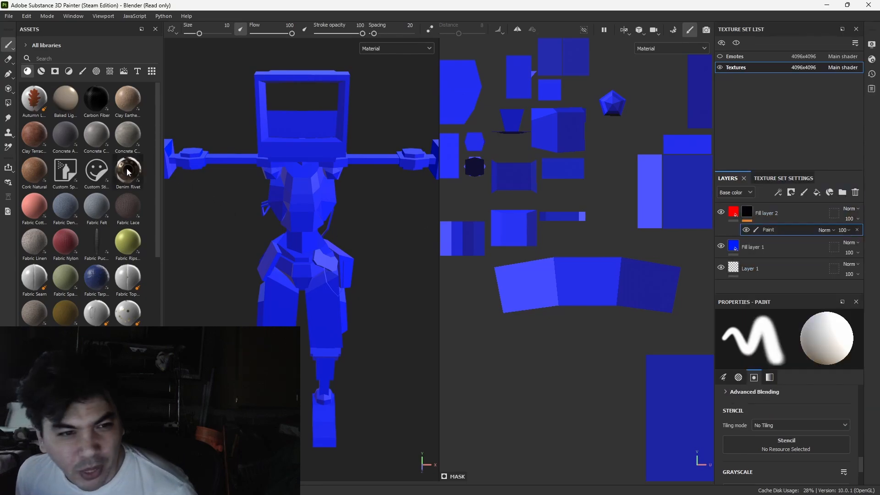
left_click(8, 106)
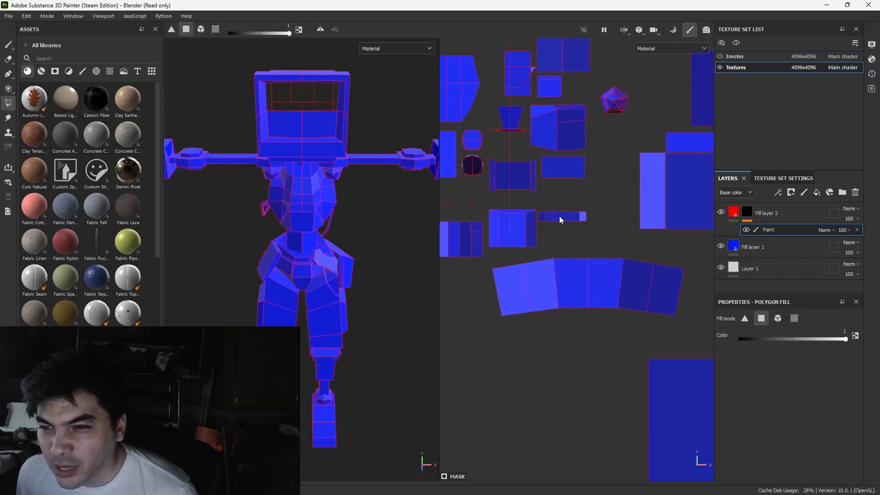
Step: Polygon-fill a strip of faces and the head's hexagonal island to reveal red
left_click(560, 218)
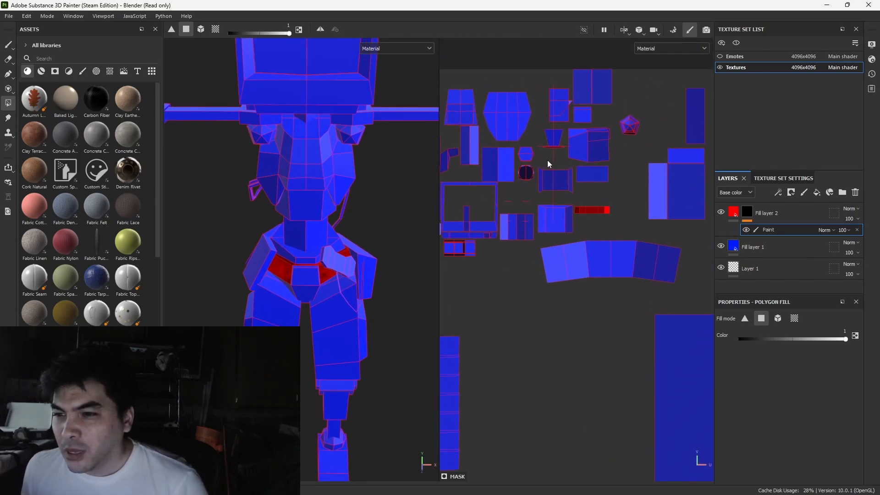
mouse_move(510, 158)
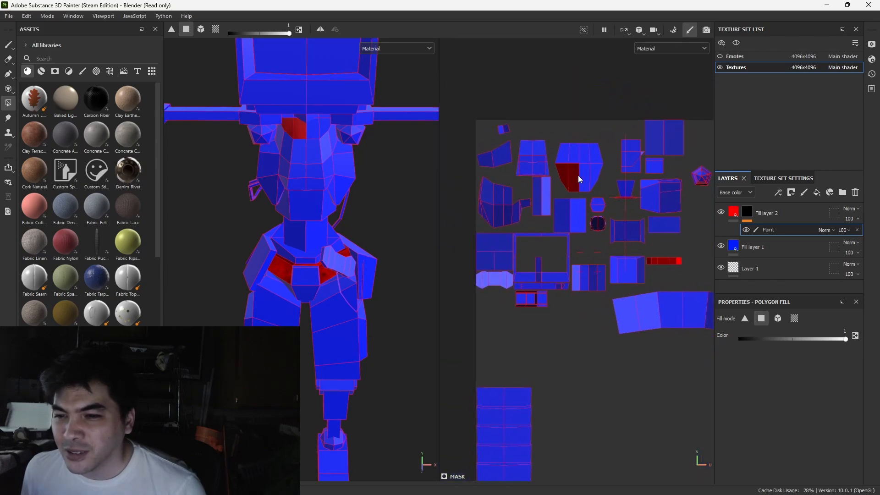
left_click(579, 163)
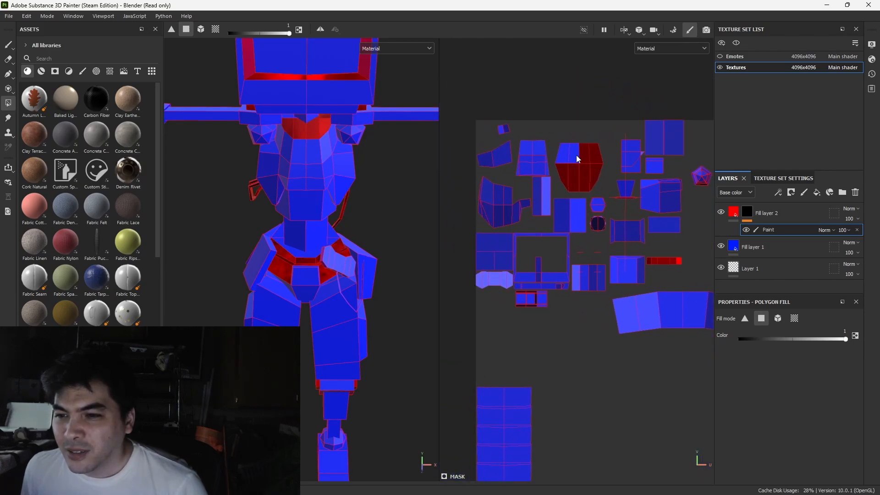
left_click(576, 161)
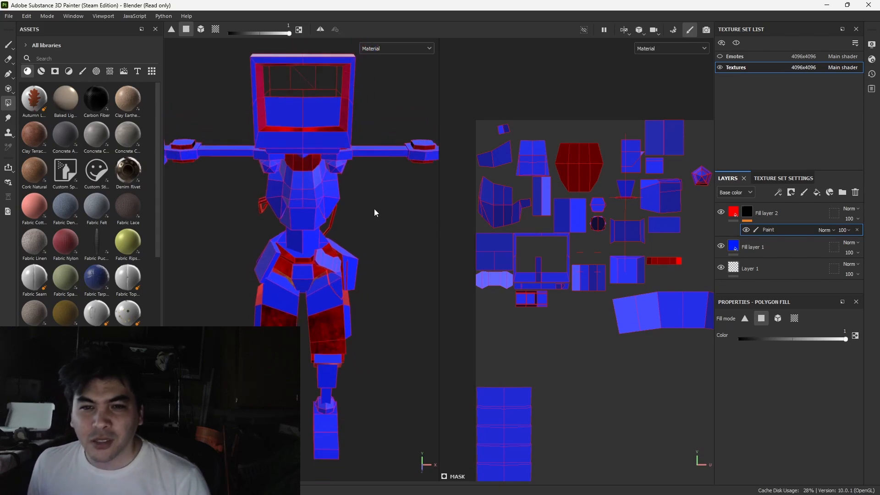
mouse_move(314, 256)
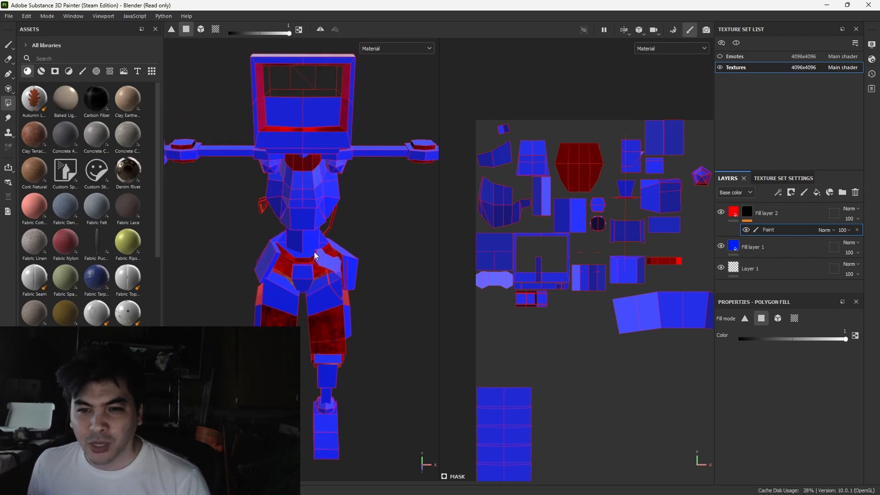
mouse_move(579, 229)
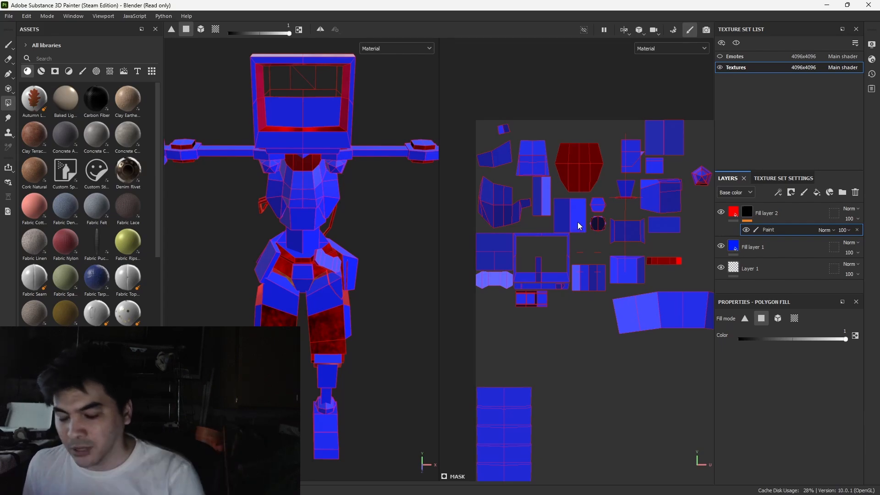
mouse_move(565, 159)
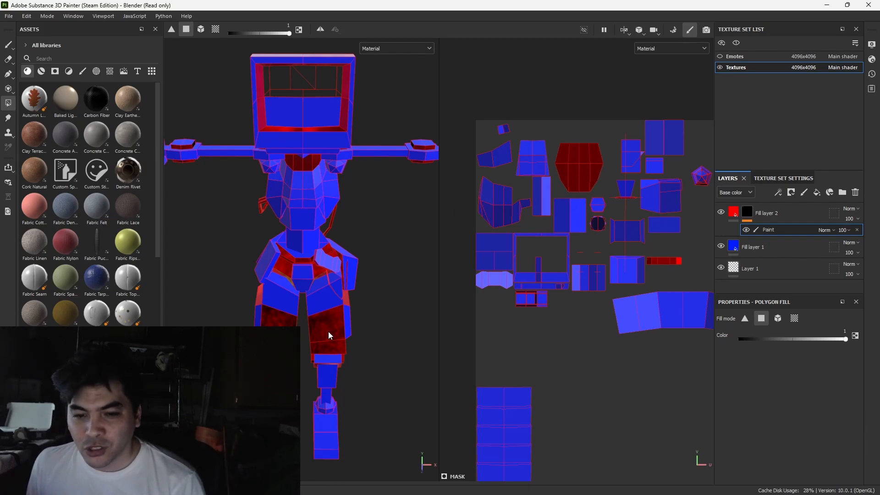
mouse_move(327, 96)
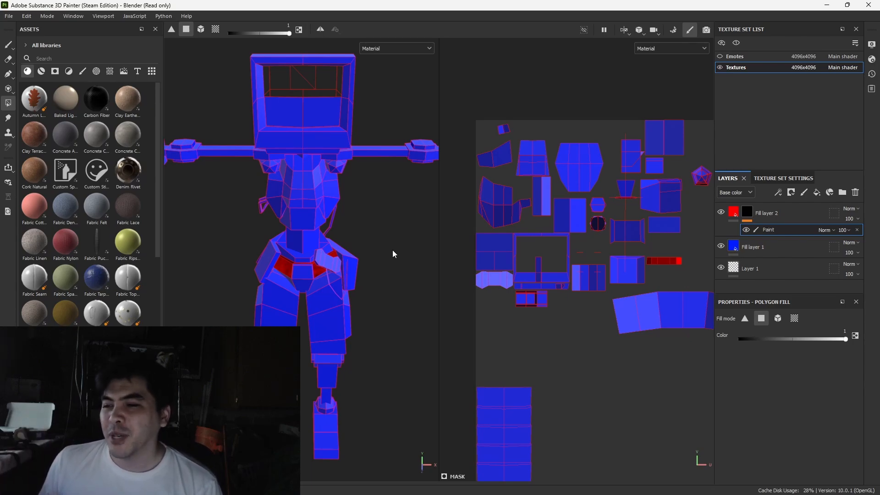
mouse_move(406, 296)
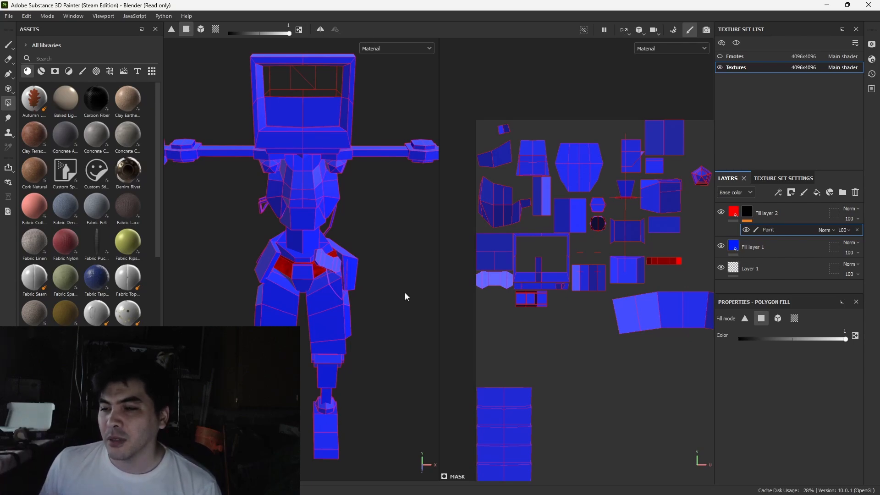